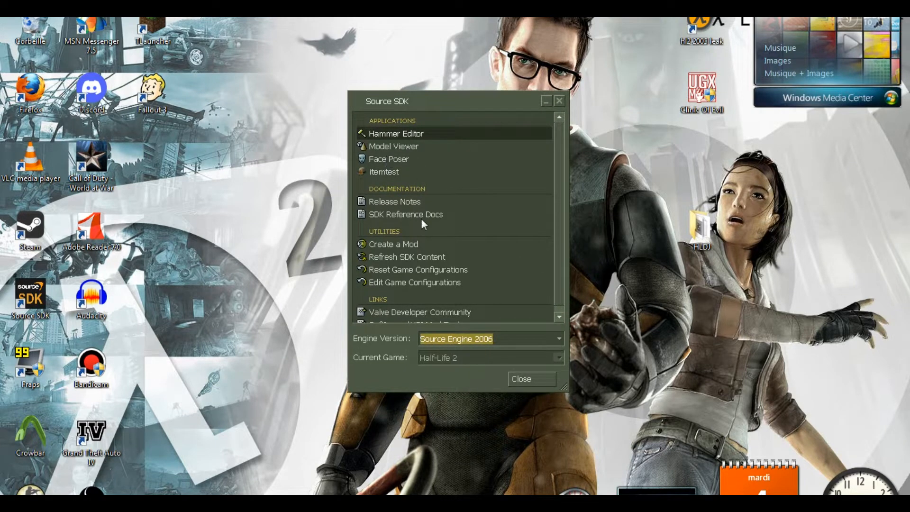
# Start the Create a Mod wizard as a Half-Life 2 single-player mod
pyautogui.click(393, 244)
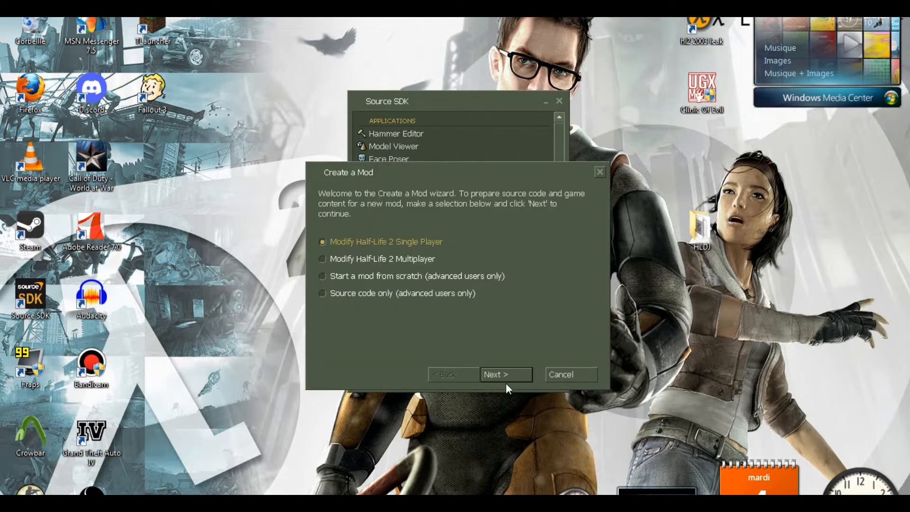
pyautogui.click(505, 375)
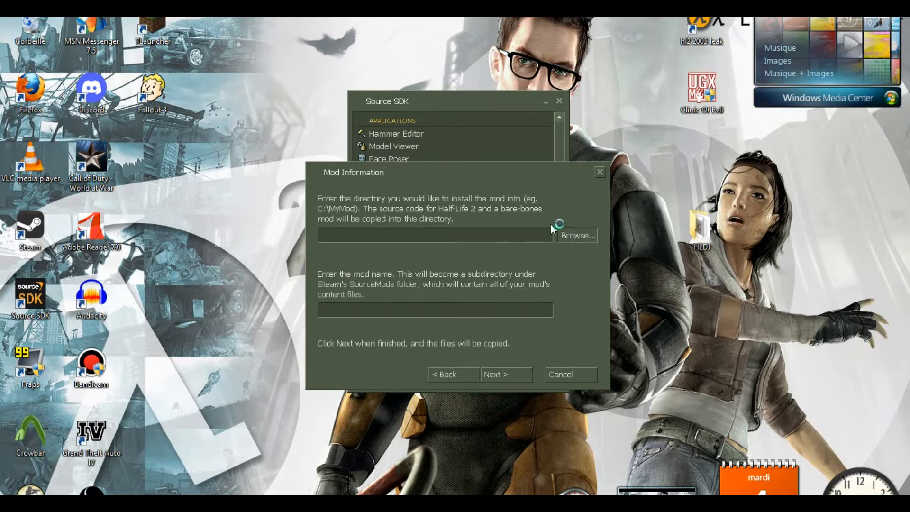
# Create mod 'hammer_2006' in C:\MyMod\ and copy its files
pyautogui.click(576, 235)
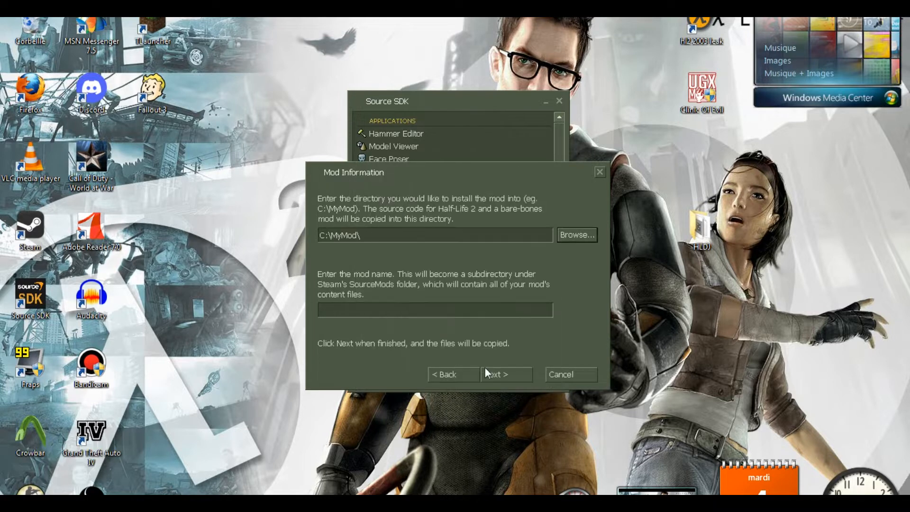
pyautogui.click(434, 309)
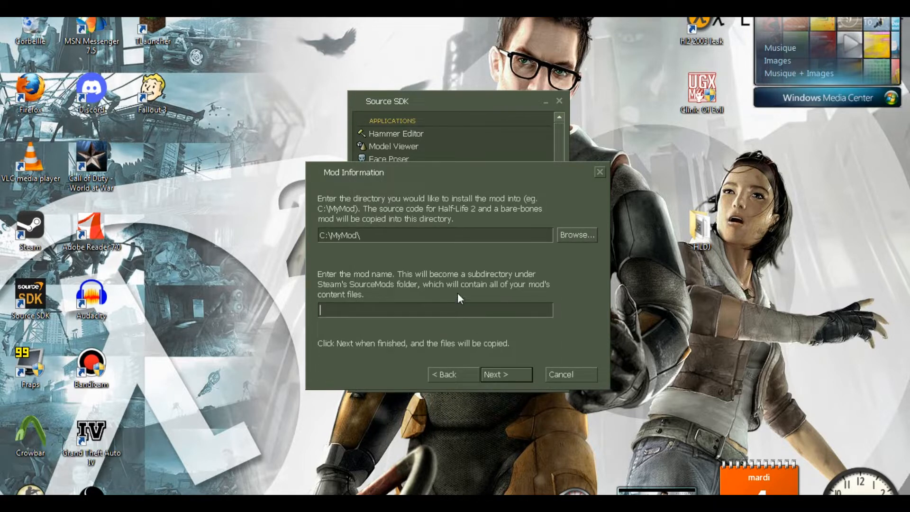
pyautogui.write('hammer_2006')
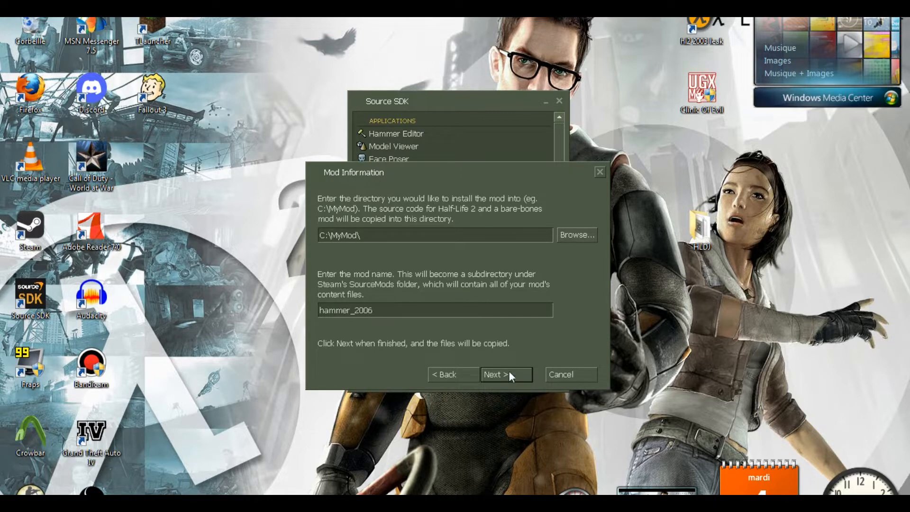
pyautogui.click(502, 375)
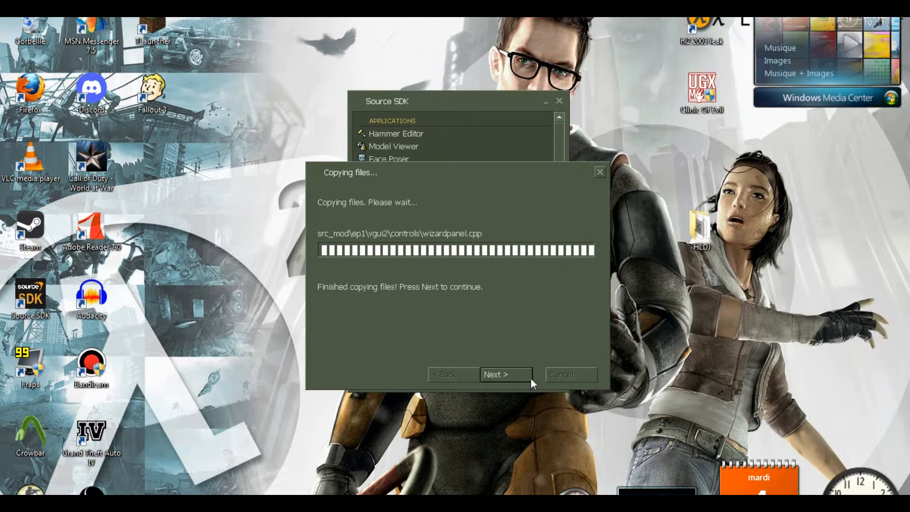
# Close the wizard with hammer_2006 as current game, then open Computer
pyautogui.click(504, 374)
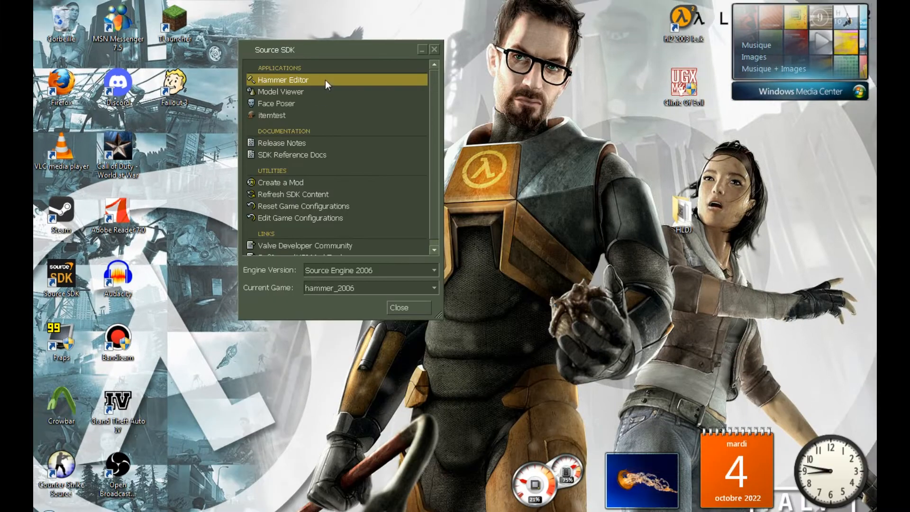
pyautogui.doubleClick(283, 80)
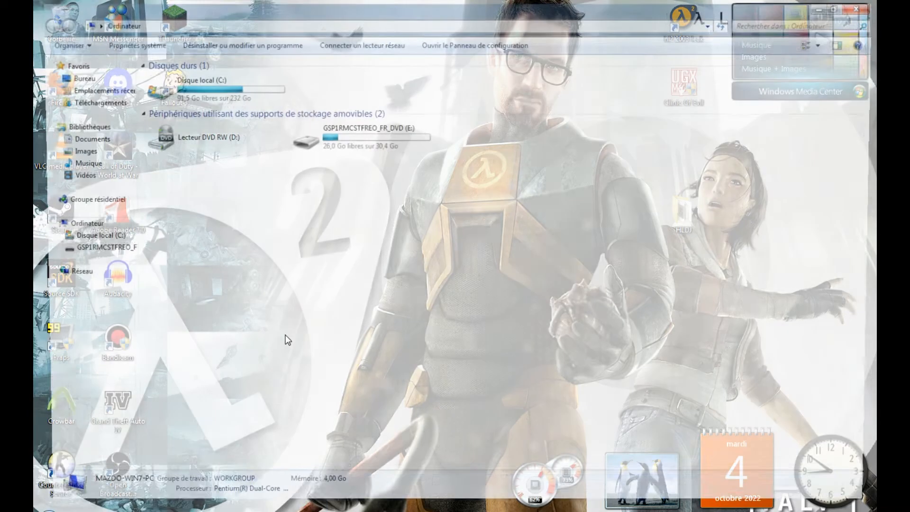
# Open gameinfo from C:\Programmes\Steam\steamapps\sourcemods\hammer_2006 in Notepad
pyautogui.doubleClick(206, 87)
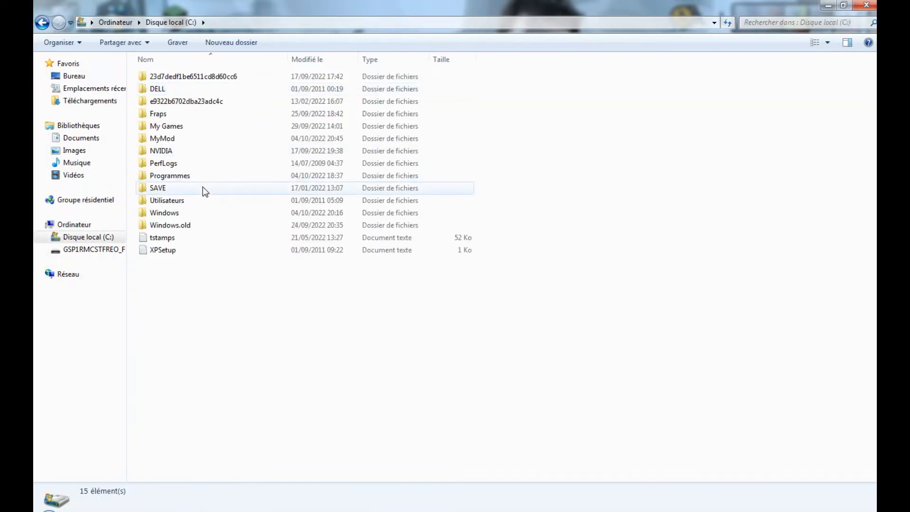
pyautogui.doubleClick(169, 175)
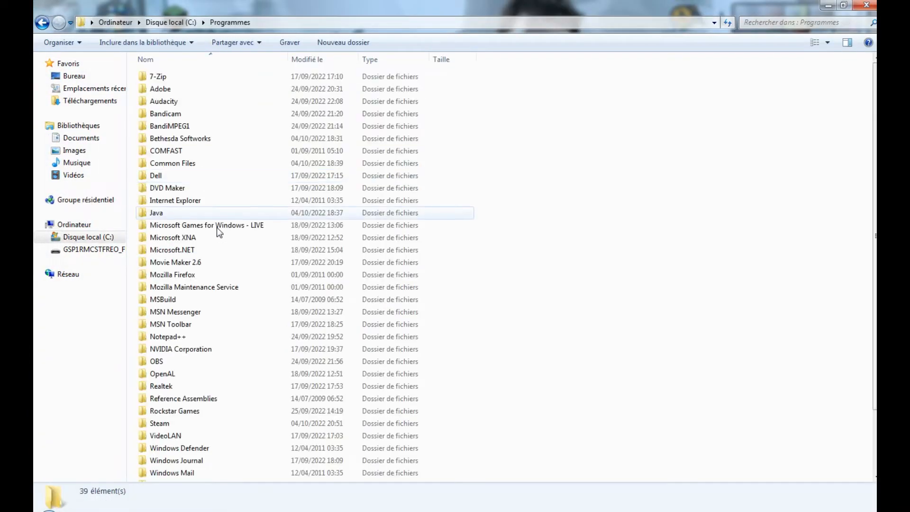
pyautogui.doubleClick(159, 422)
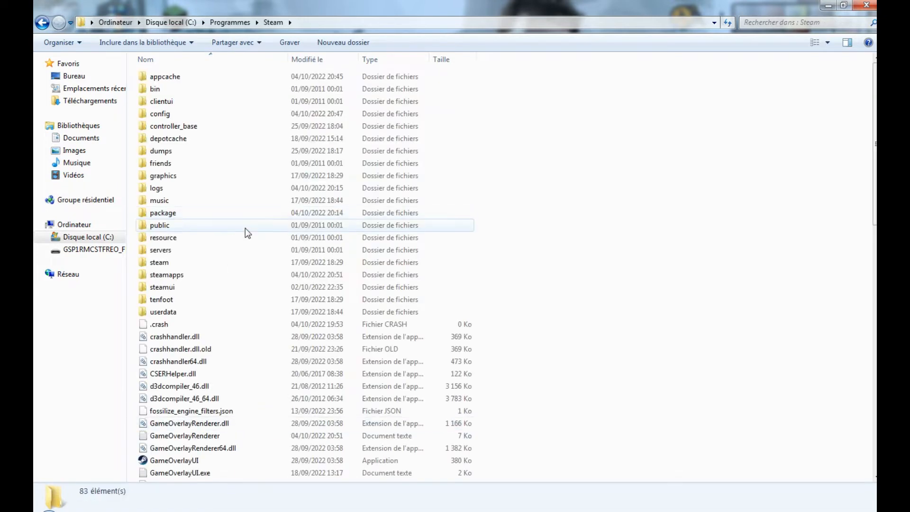
pyautogui.doubleClick(167, 274)
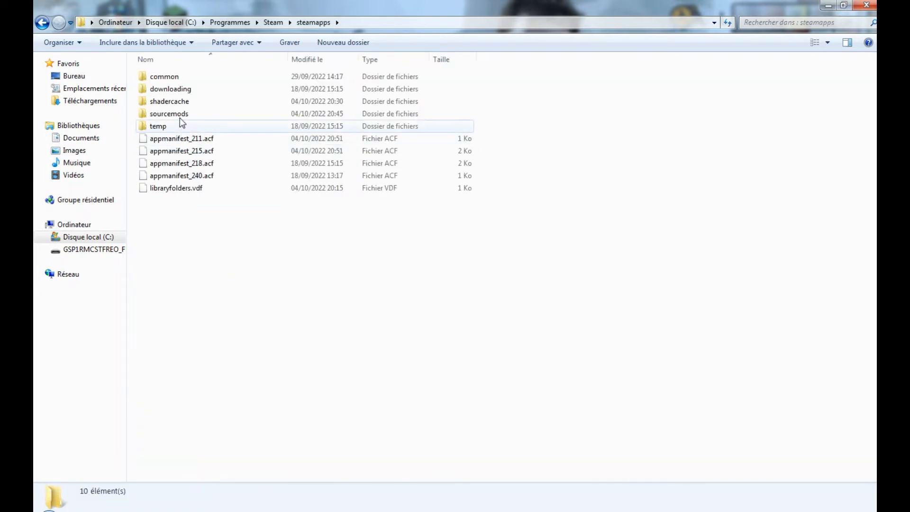
pyautogui.doubleClick(169, 113)
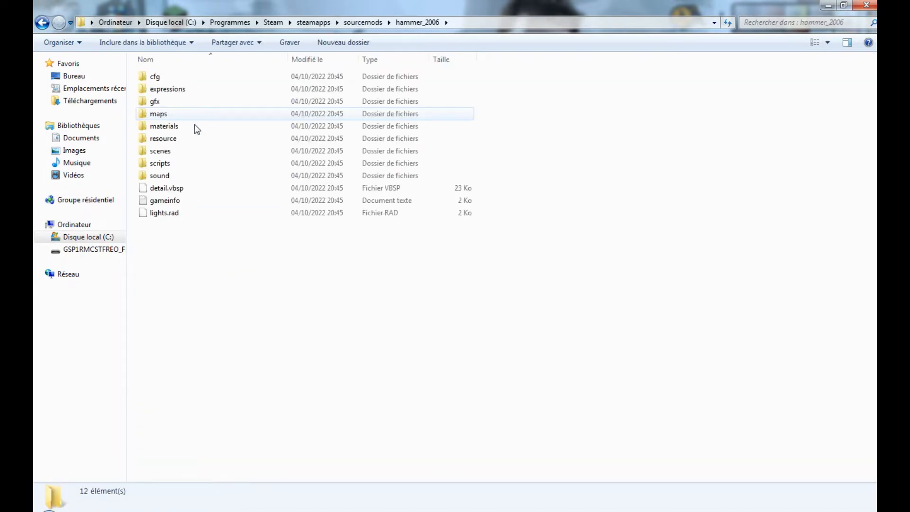
pyautogui.click(165, 200)
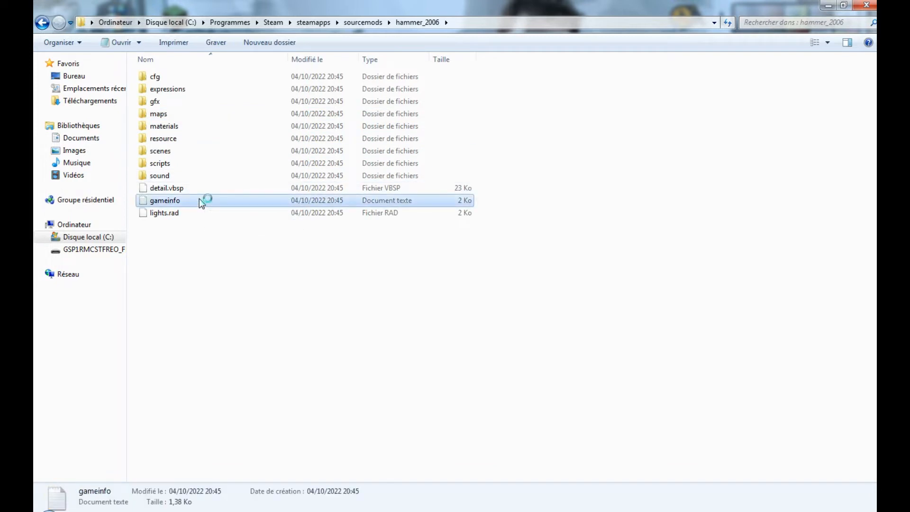
pyautogui.doubleClick(165, 200)
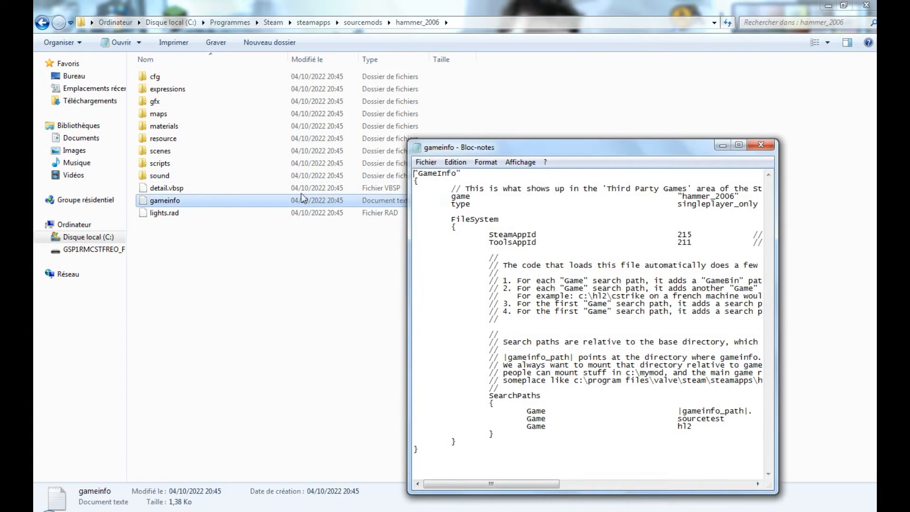
# Add a Game search path "C:\Program Files\Steam\steamapps\common\Source SDK Base\dod" to gameinfo
pyautogui.click(738, 145)
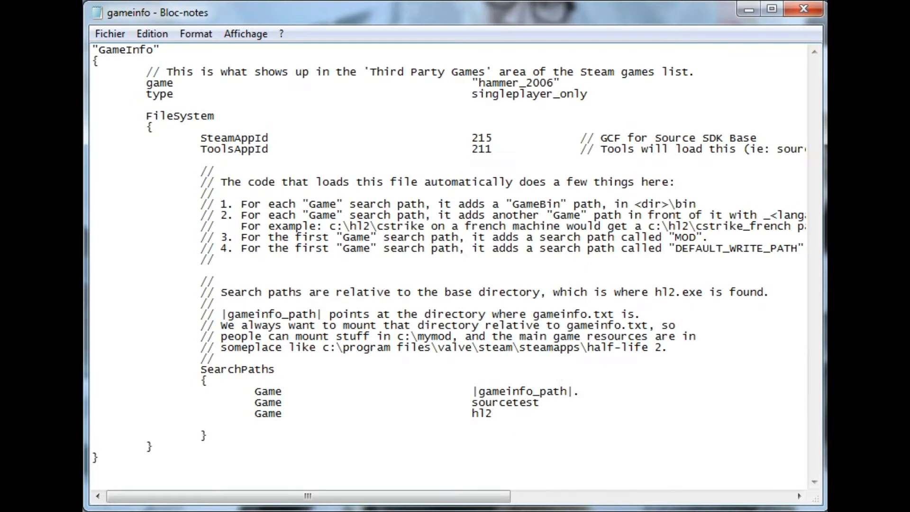
pyautogui.write('Ga')
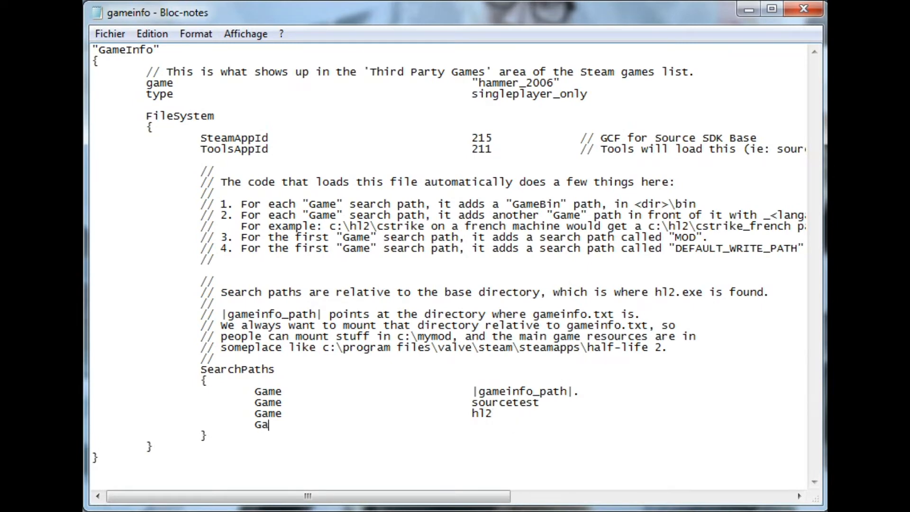
pyautogui.write('me')
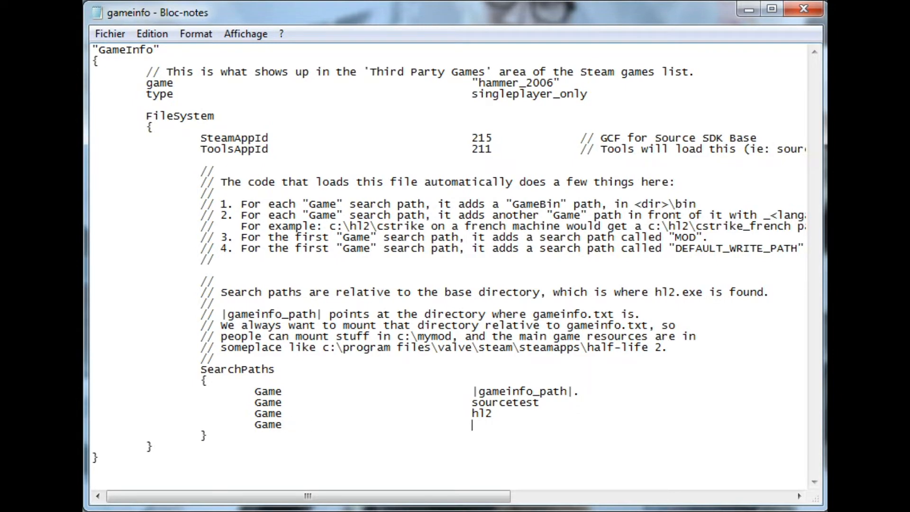
pyautogui.write('"C:\\Program Files\\Steam\\steamapps\\common\\Source SDK Base\\dod"')
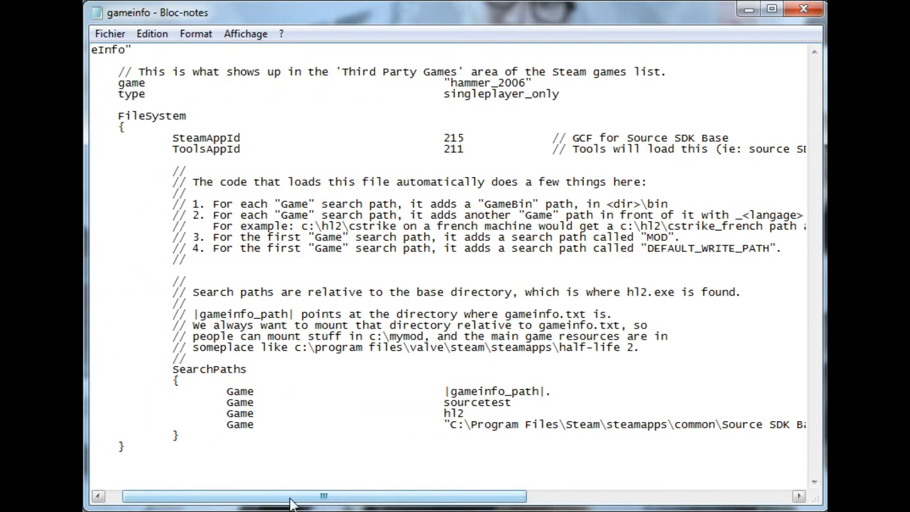
pyautogui.click(109, 33)
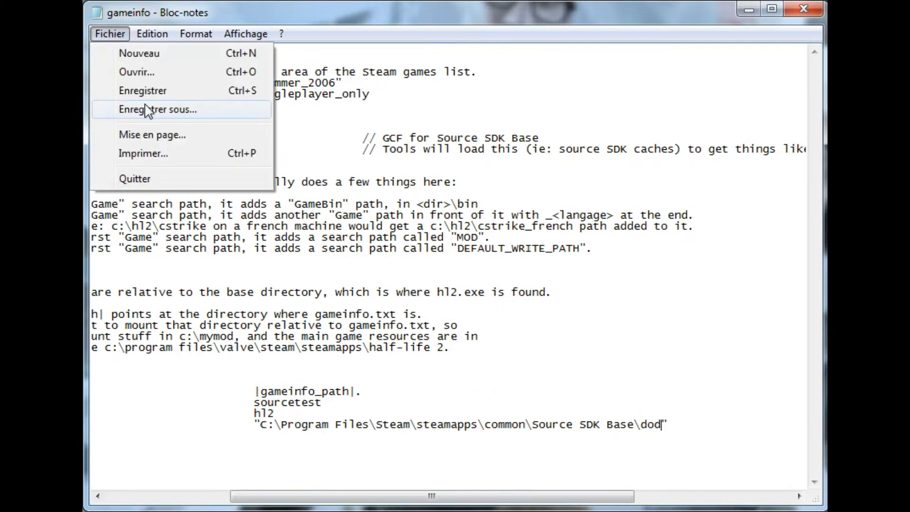